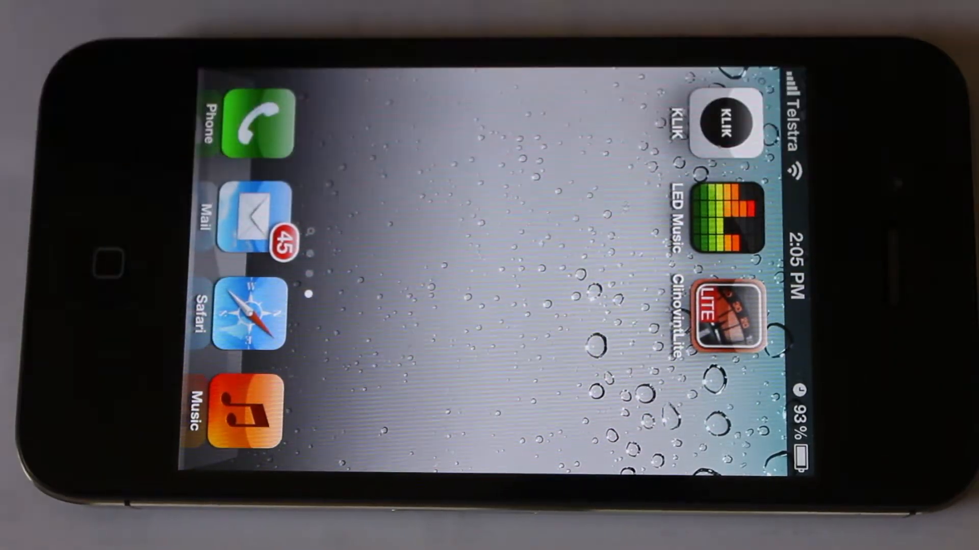
- Launch LED Music from the home screen so its grid of pulsing coloured squares fills the display
click(718, 218)
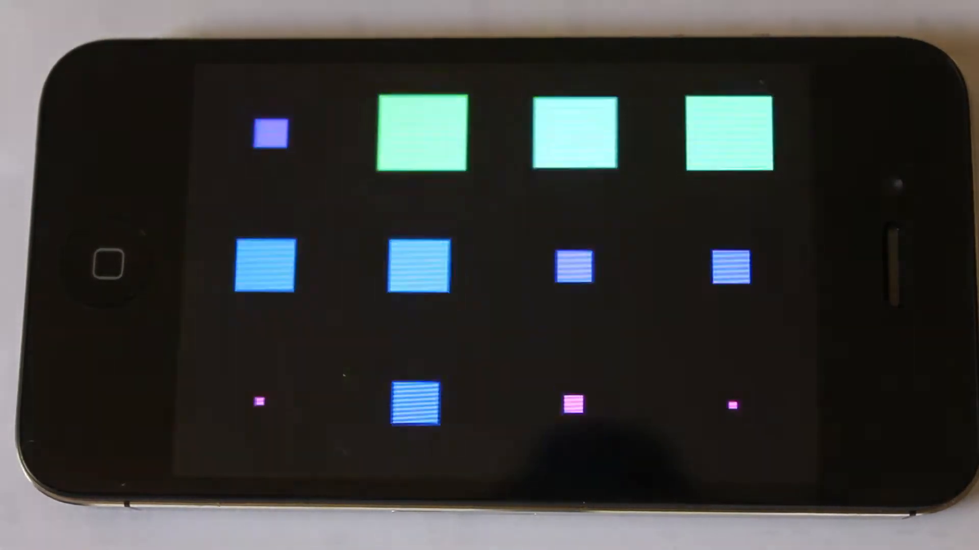
- Reveal the playback and mode controls over the Squares visualizer while Just Dont Know - click v1 plays
click(266, 265)
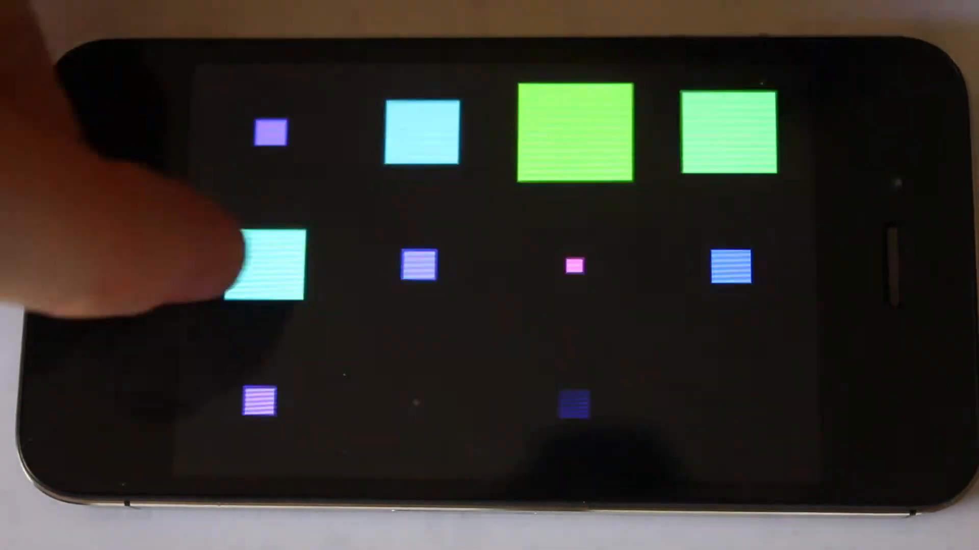
click(269, 268)
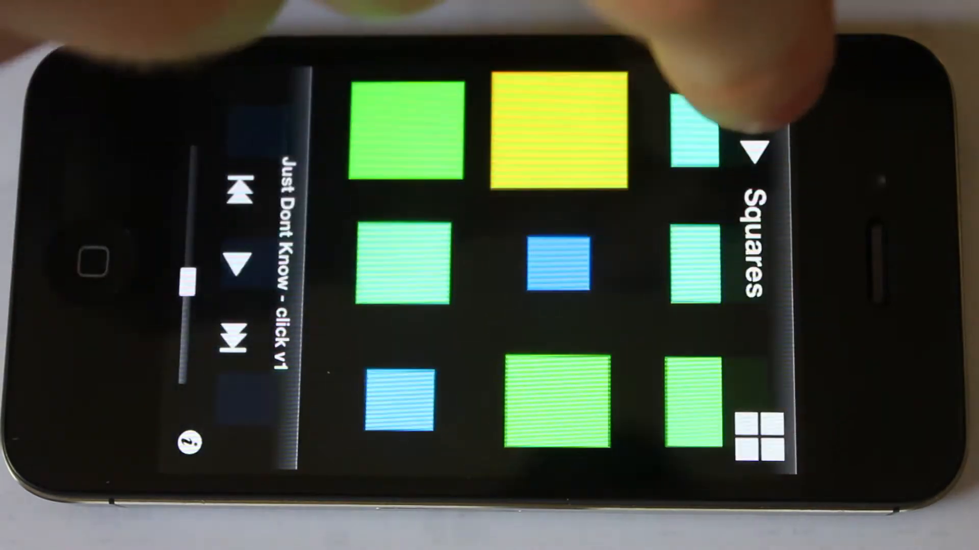
click(752, 153)
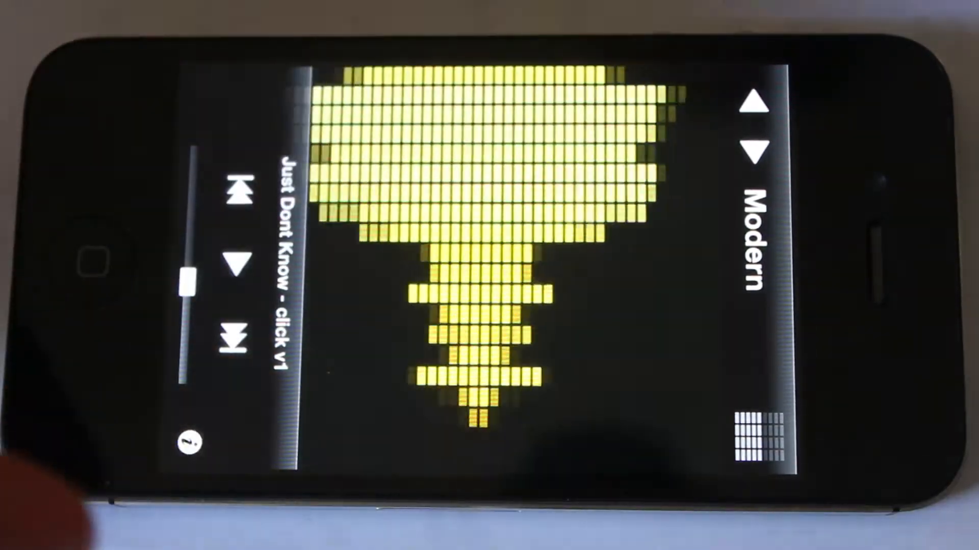
- Cycle the mode arrow to reach the LED Modern visualizer while Electric Sheep v3 plays
click(753, 154)
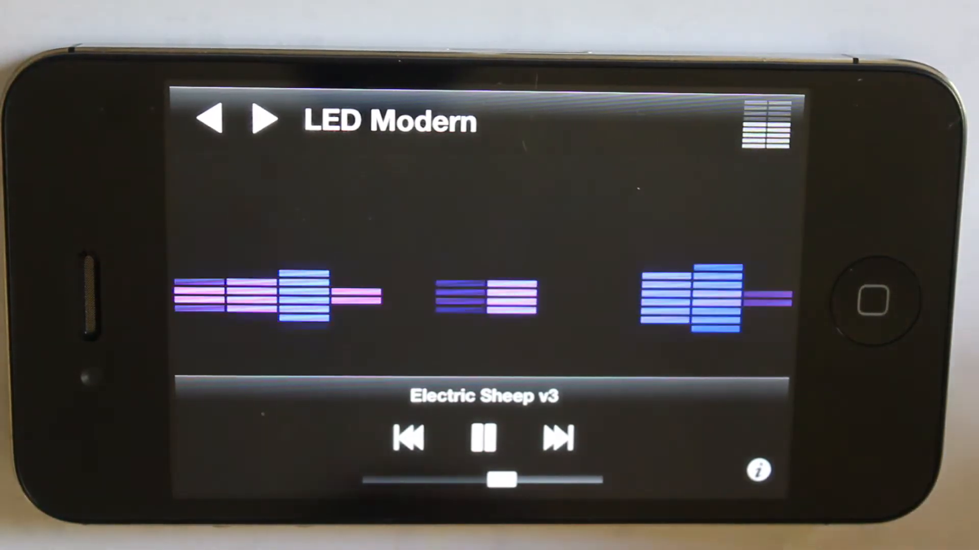
- Switch the landscape visualizer to Hypnotic Squares mode with Electric Sheep v3 playing
click(261, 118)
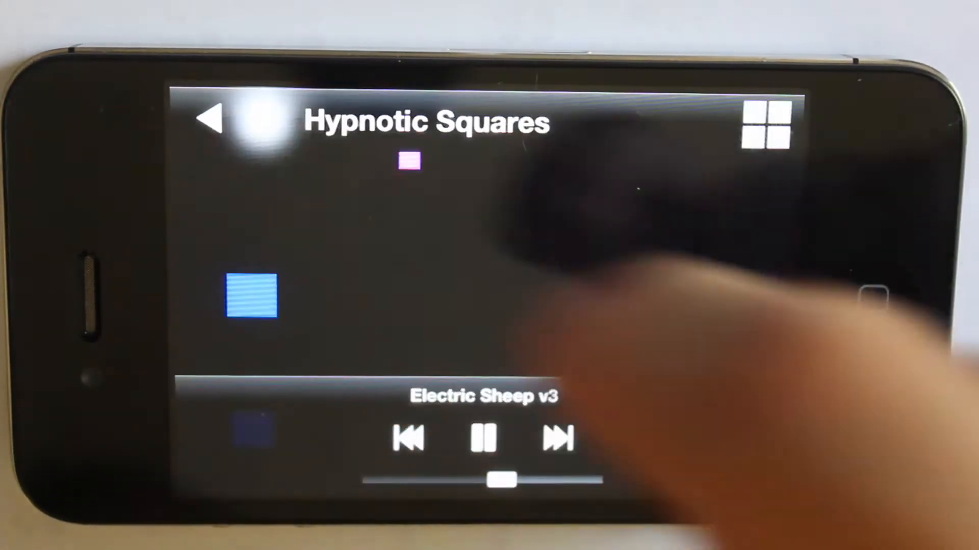
- In Hypnotic Squares mode, briefly pause Electric Sheep v3 and resume playback
click(763, 122)
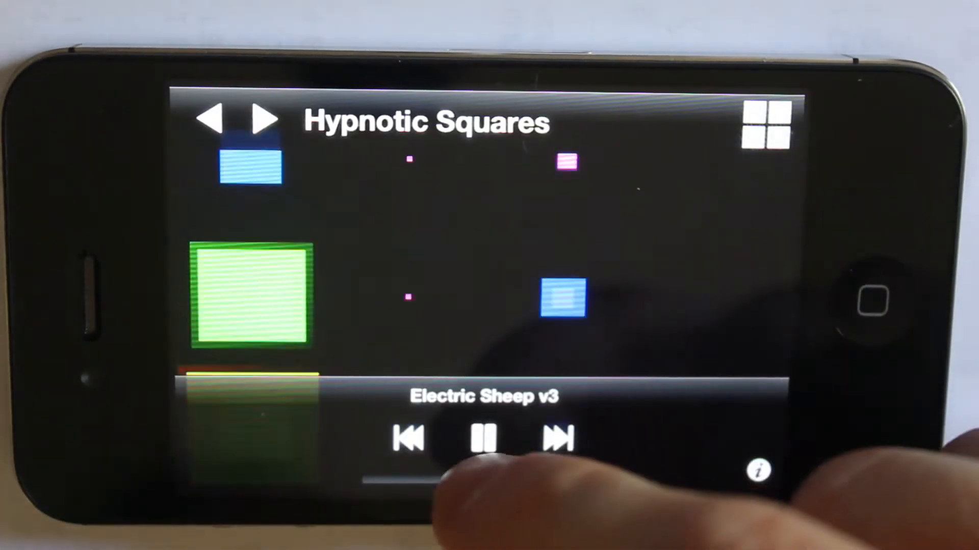
click(485, 437)
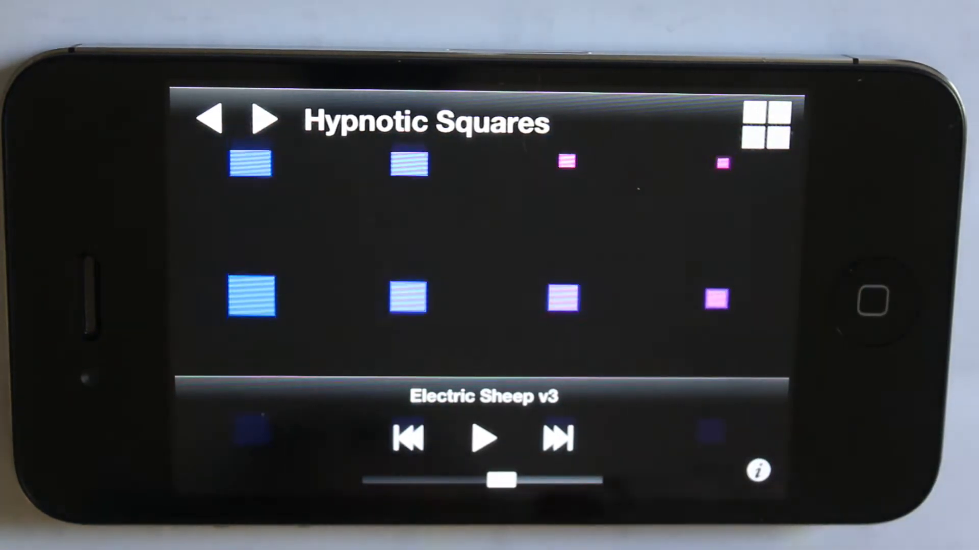
click(483, 438)
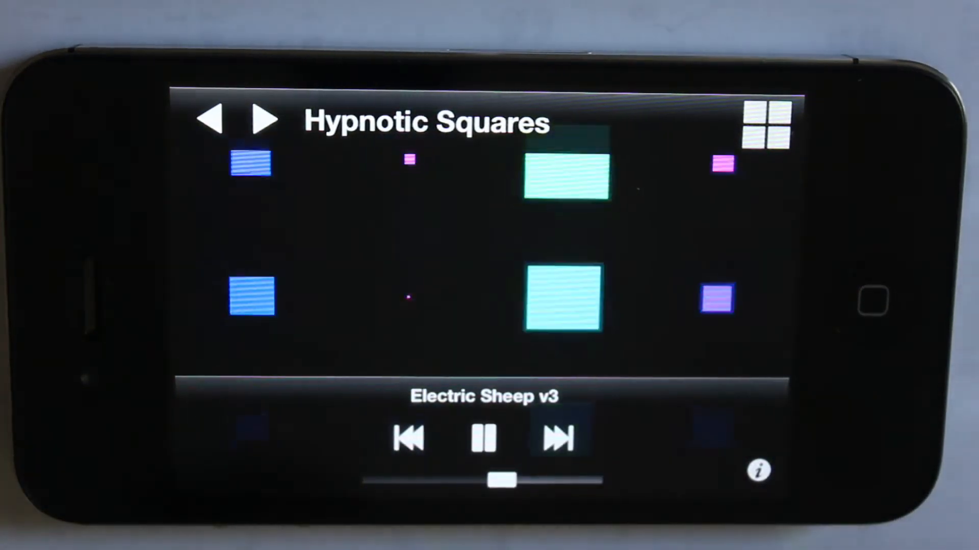